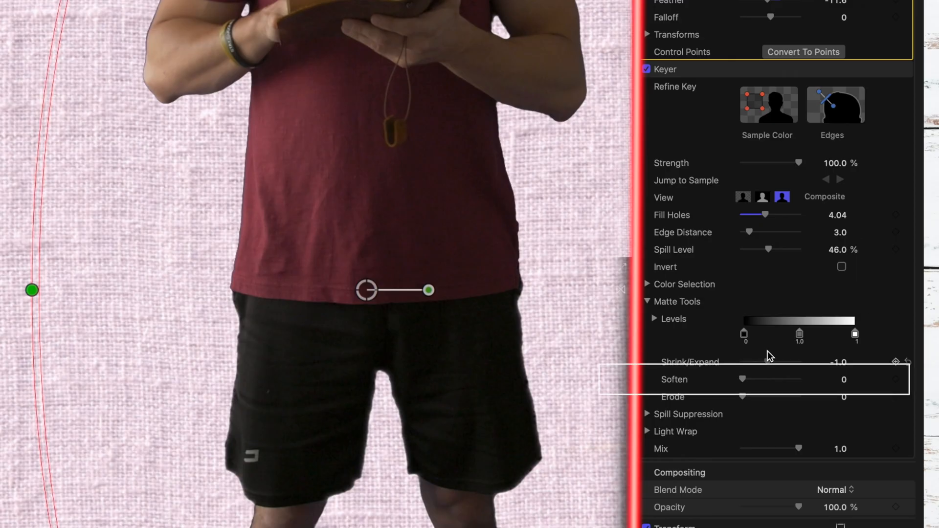
Set the Keyer matte to Shrink/Expand -3, Soften 1.5 and Erode about 7.9
drag(742, 379, 769, 379)
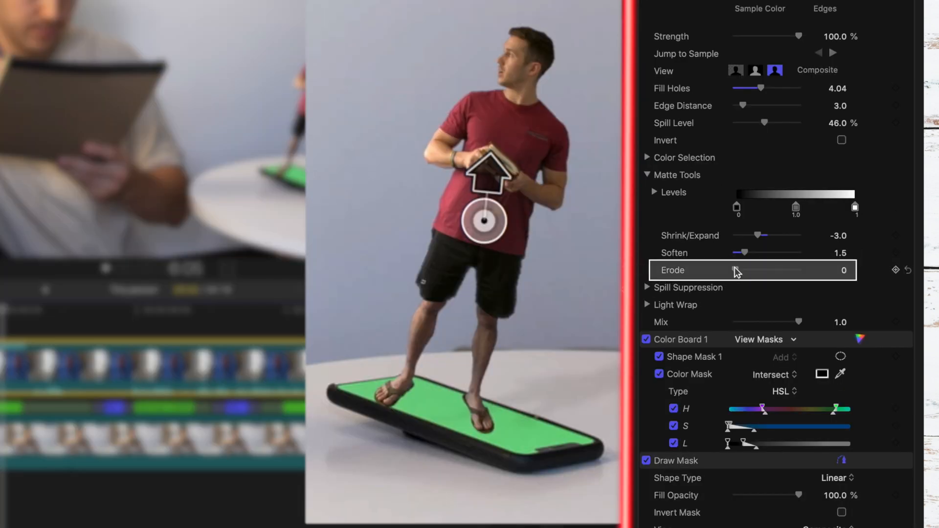
drag(744, 270, 785, 270)
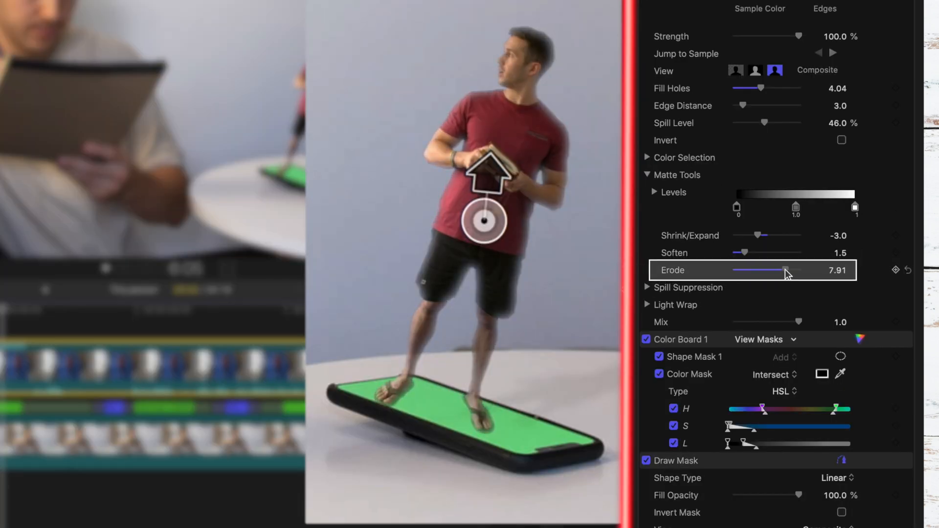
drag(781, 269, 786, 269)
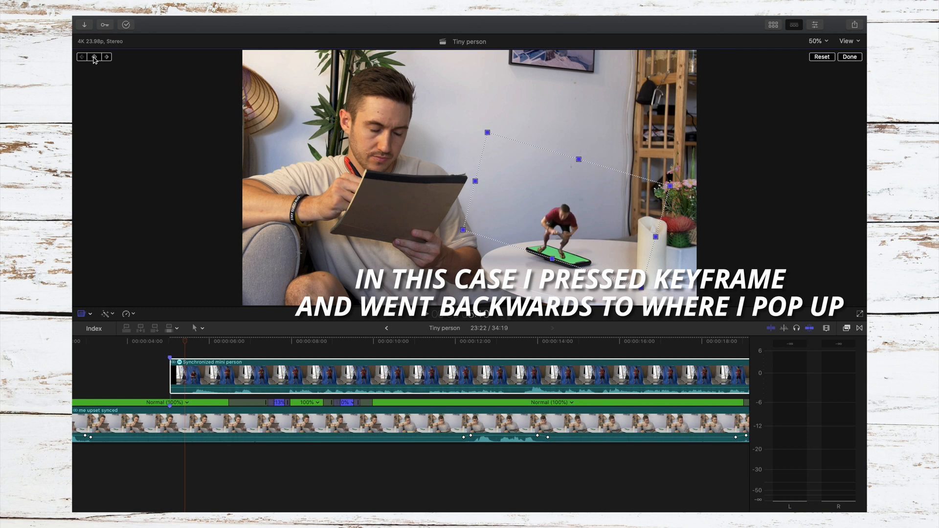
Drag the scaled keyed person into place standing on the green phone
drag(579, 157, 579, 166)
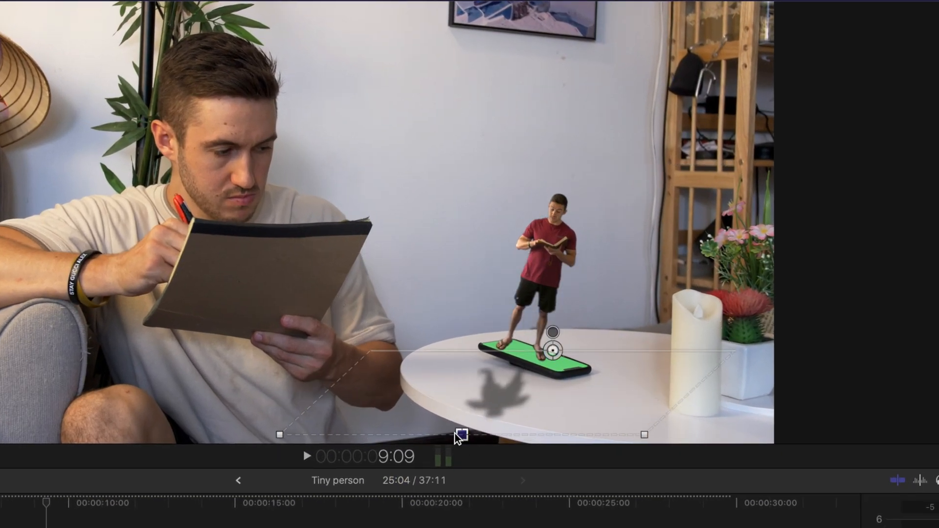
Drag the drop shadow onto the tabletop and lower its opacity to about 28%
drag(458, 434, 440, 432)
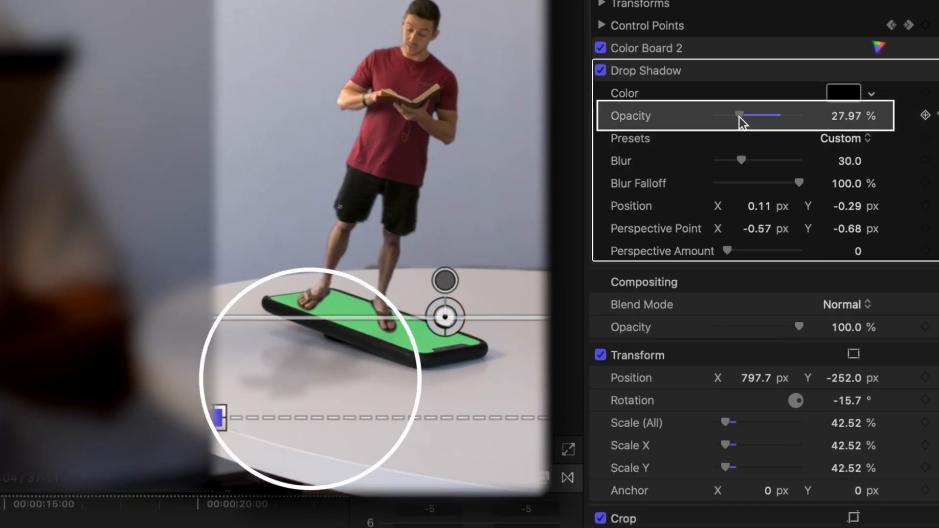
drag(741, 160, 749, 160)
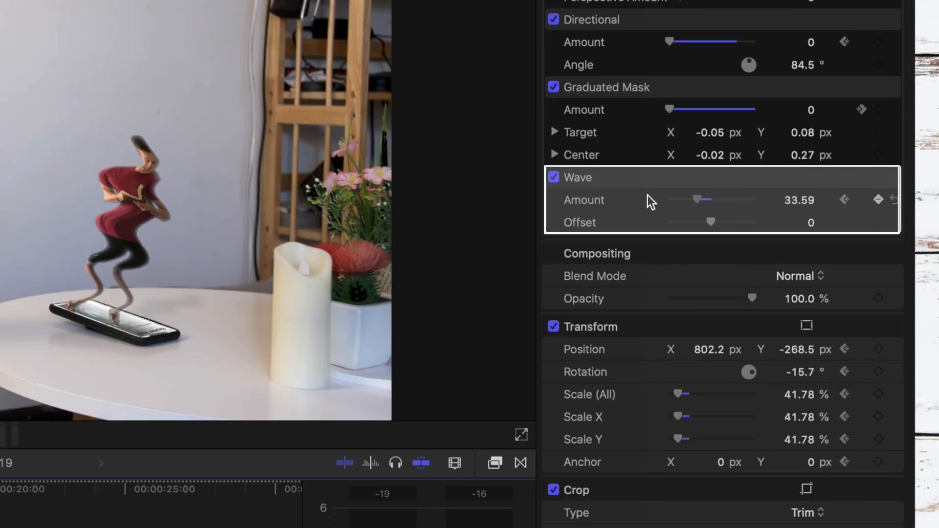
Add a keyframe for the Wave effect's Amount of 33.59
click(520, 434)
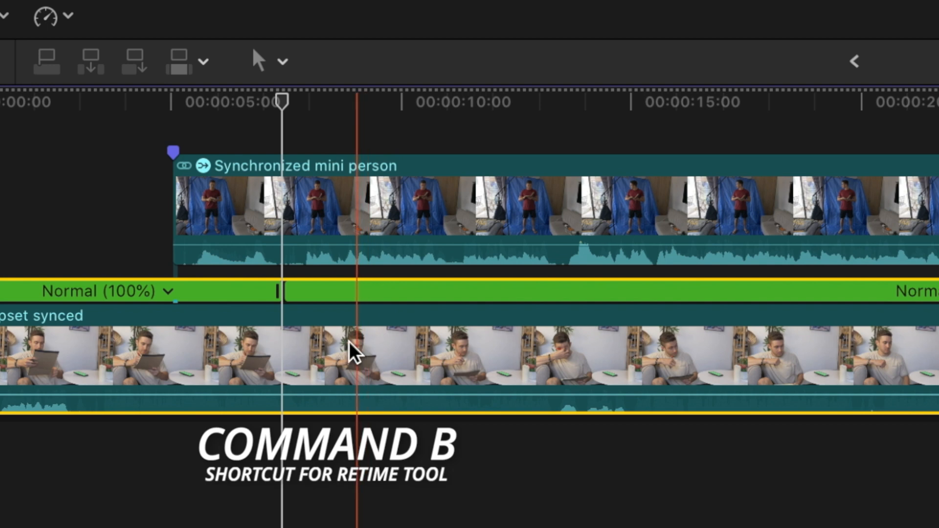
Blade the subject clip's retime bar at the playhead with Command-B
key(cmd+b)
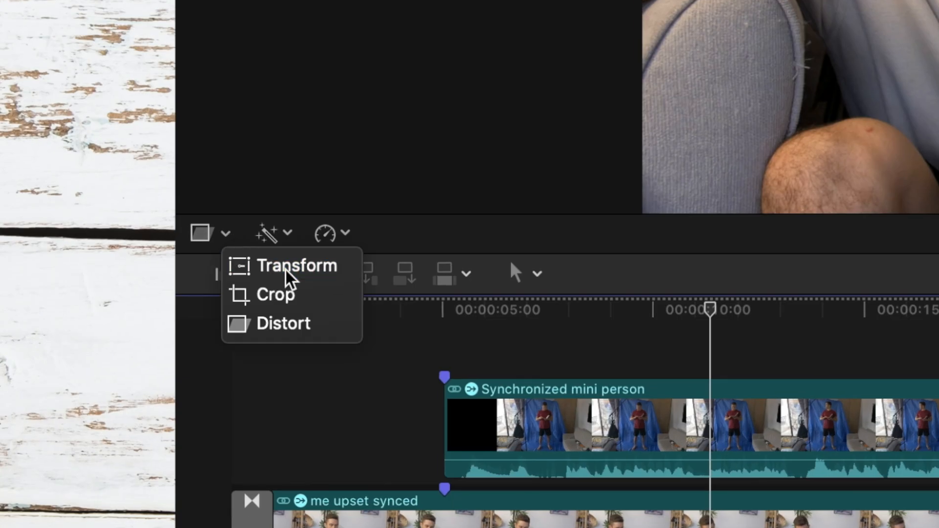
Start transforming the READER APP insert and zoom the viewer to 150%
click(297, 265)
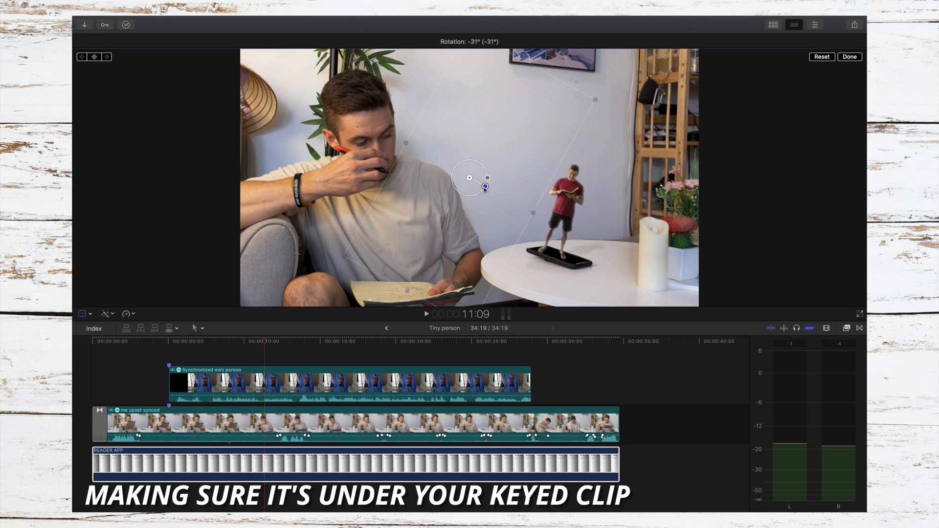
click(817, 40)
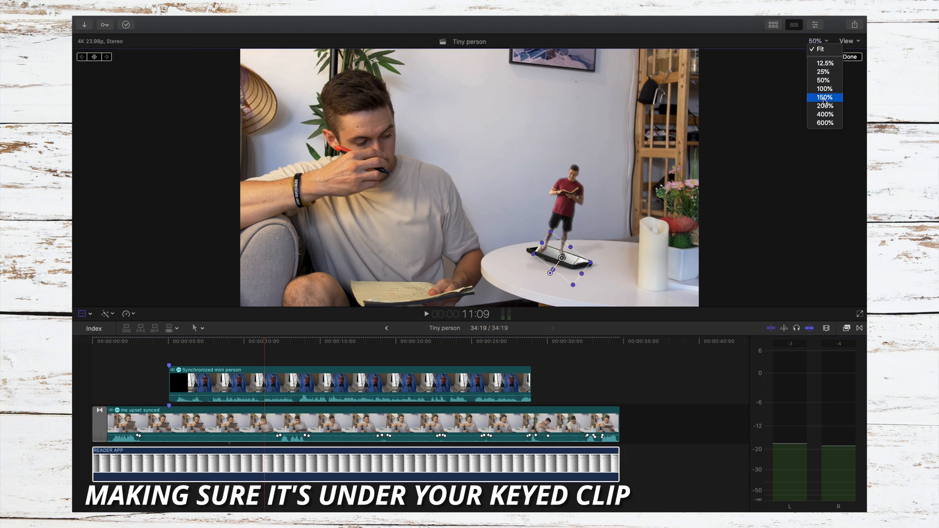
click(825, 97)
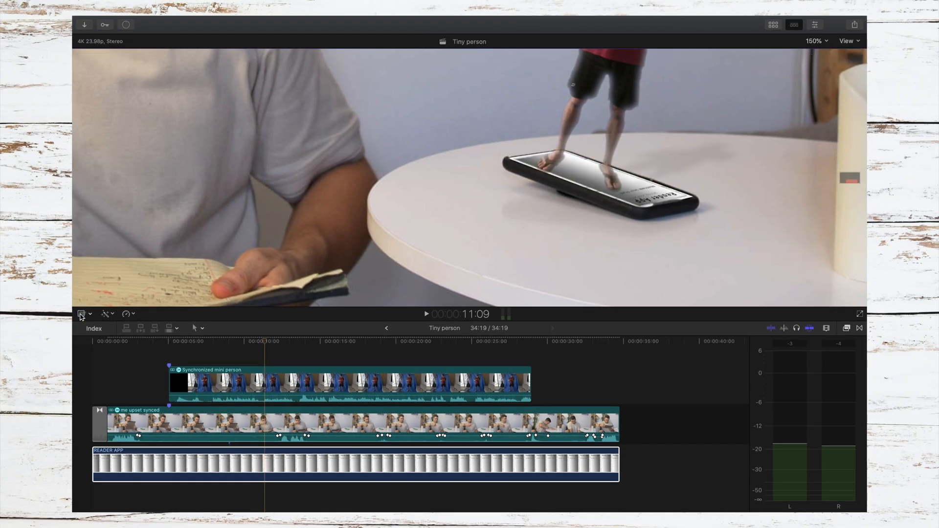
click(814, 24)
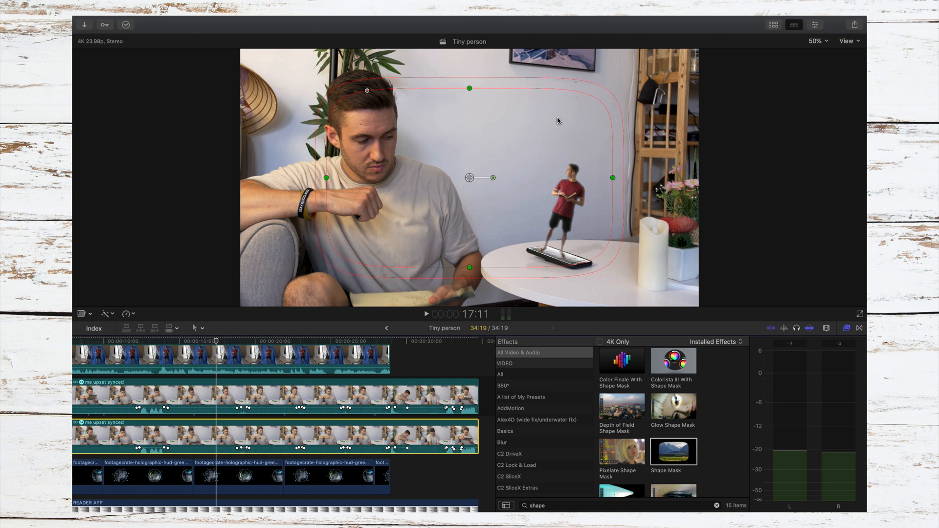
Adjust the Shape Mask on the duplicated subject clip in the viewer
click(814, 25)
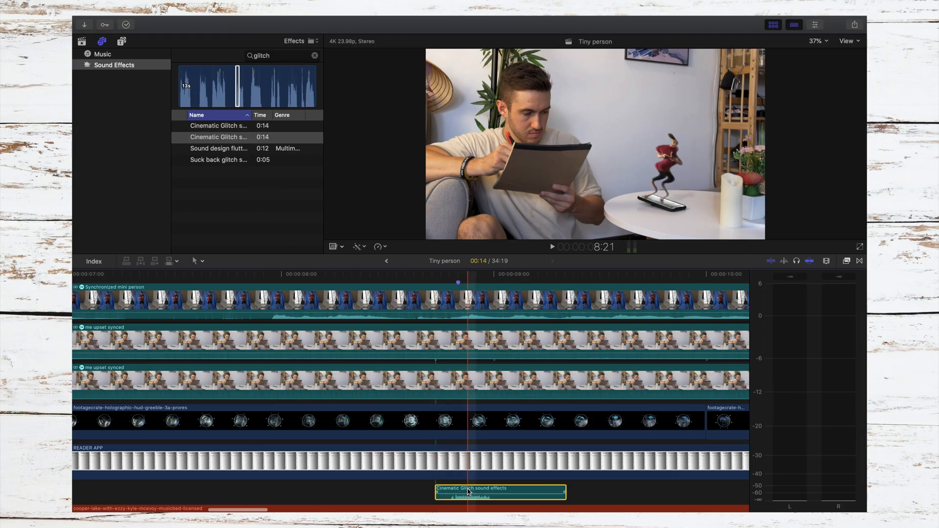
Play back the composite to preview the Cinematic Glitch sound
click(552, 246)
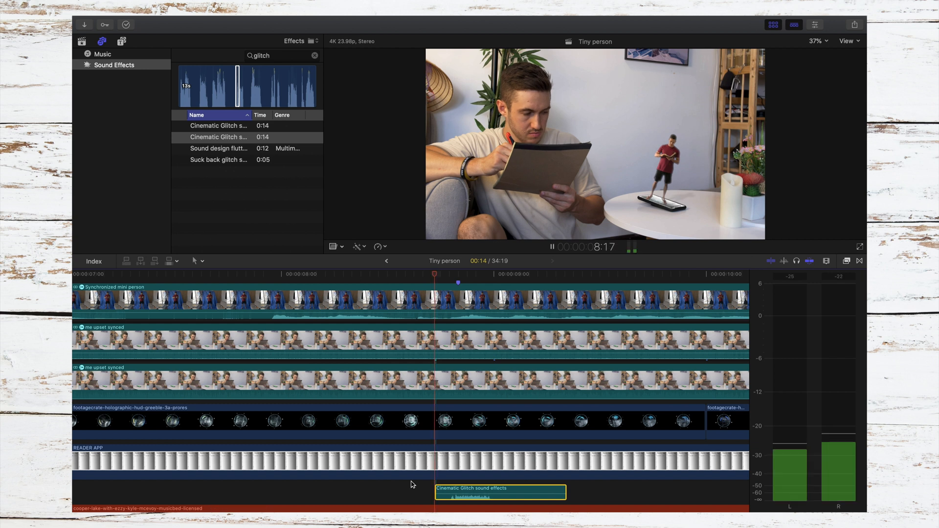